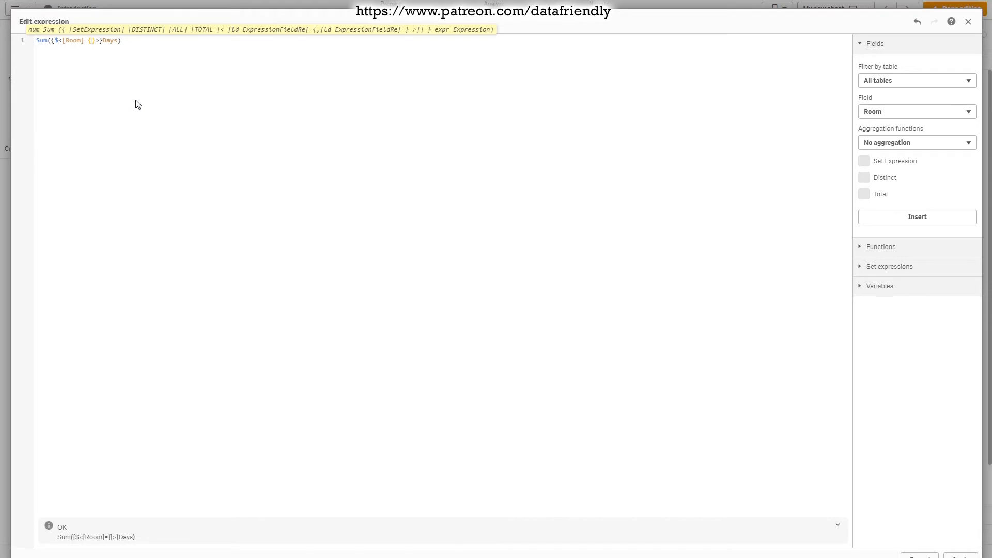
Step: Complete the measure as Sum({$<[Room]={[Pilkas]}>}Days) and apply it
text([])
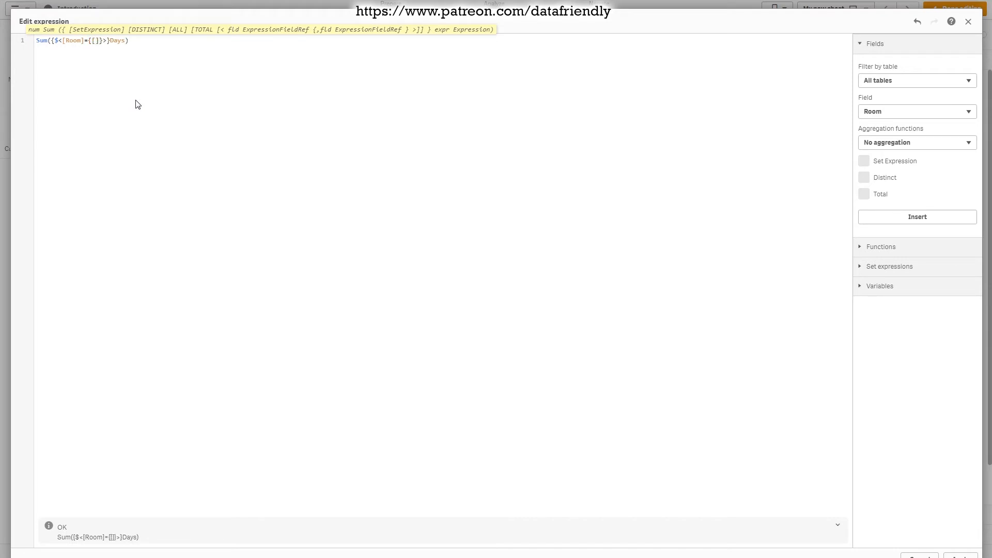
text(Pilkas)
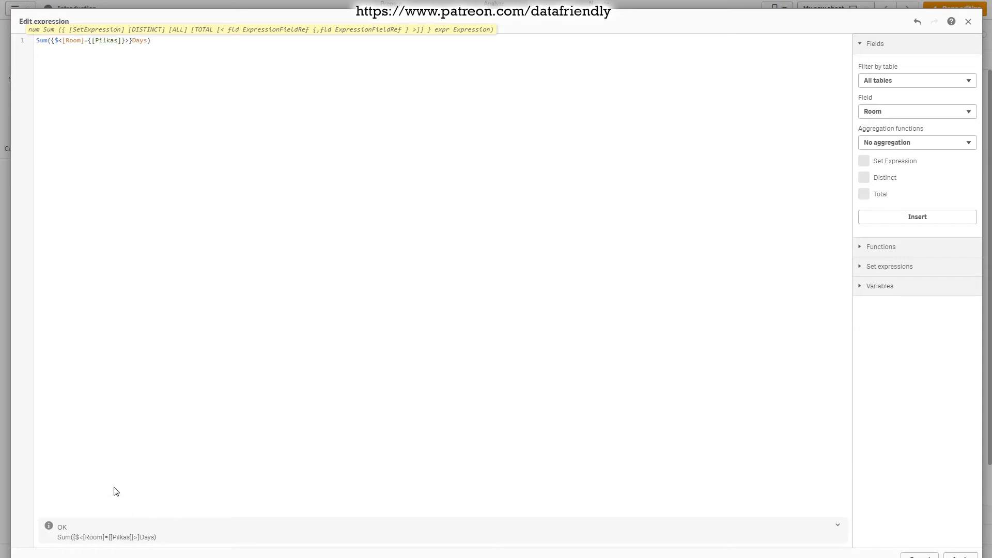
click(117, 40)
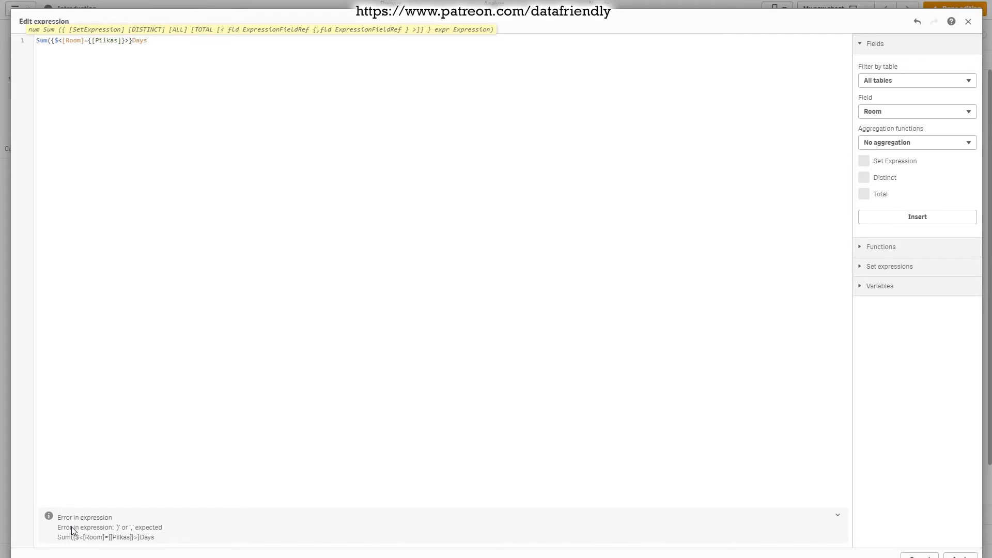
text())
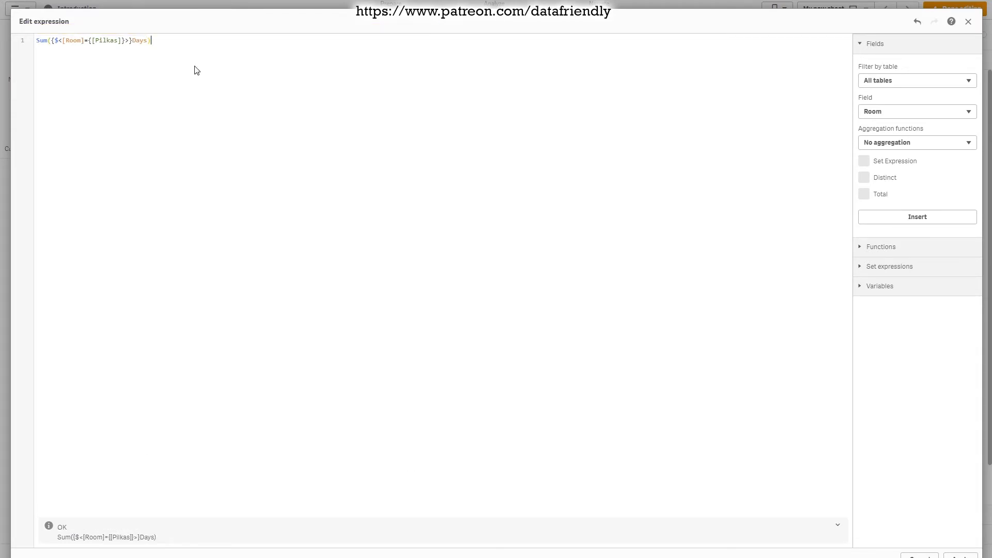
mouse_move(882, 387)
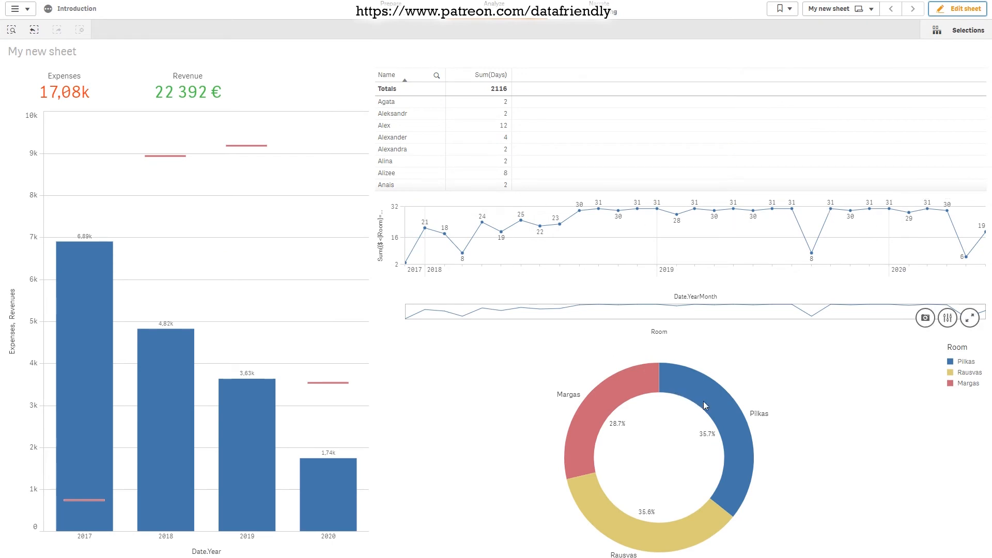
mouse_move(689, 372)
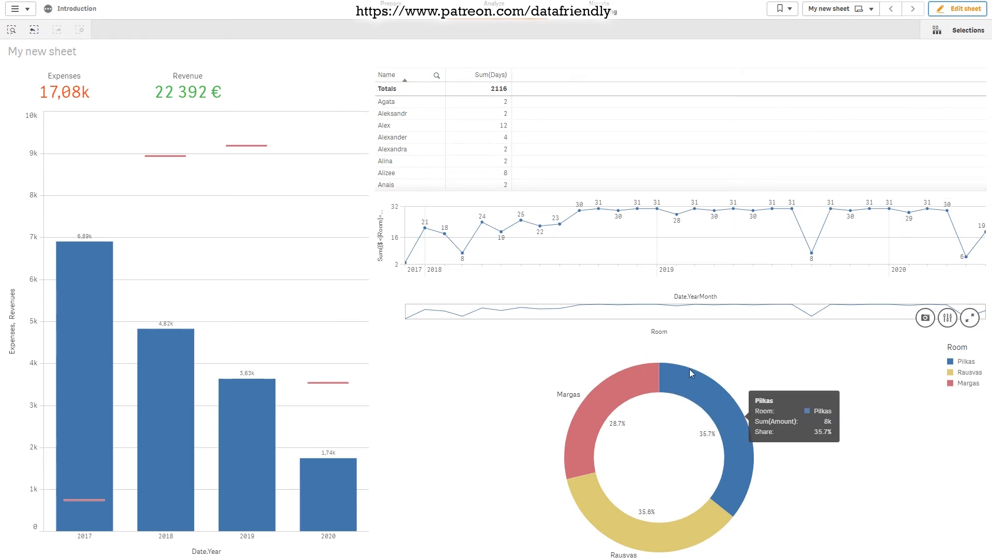
mouse_move(622, 429)
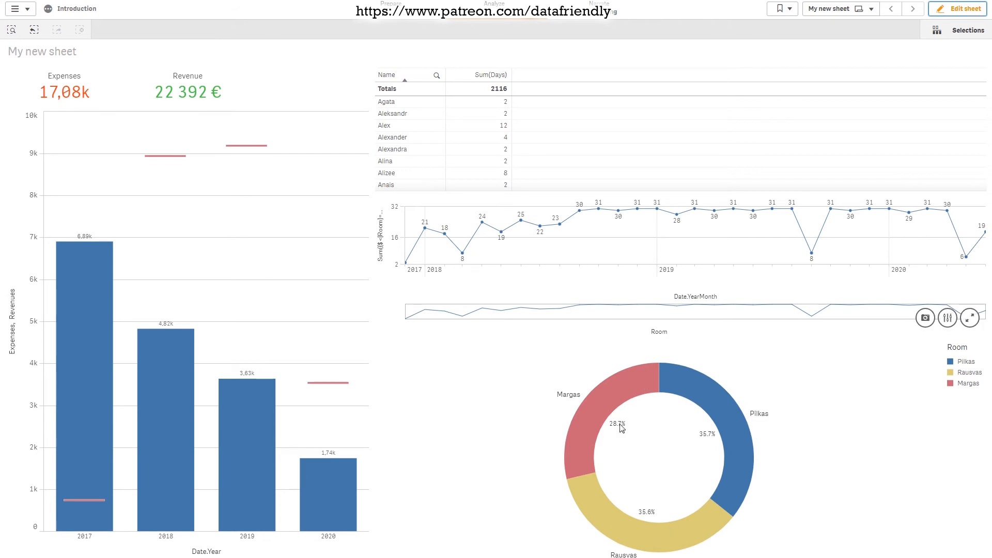
click(601, 405)
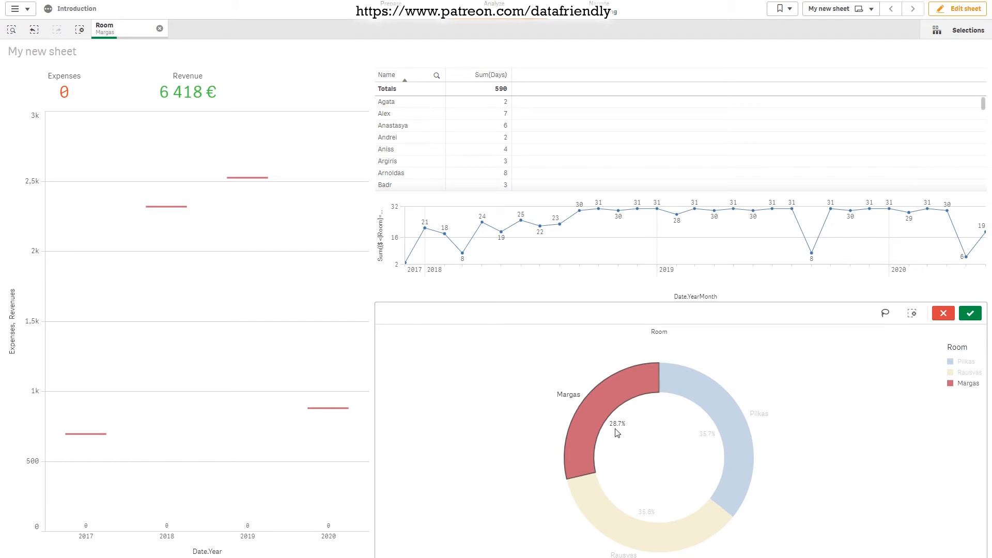
mouse_move(629, 313)
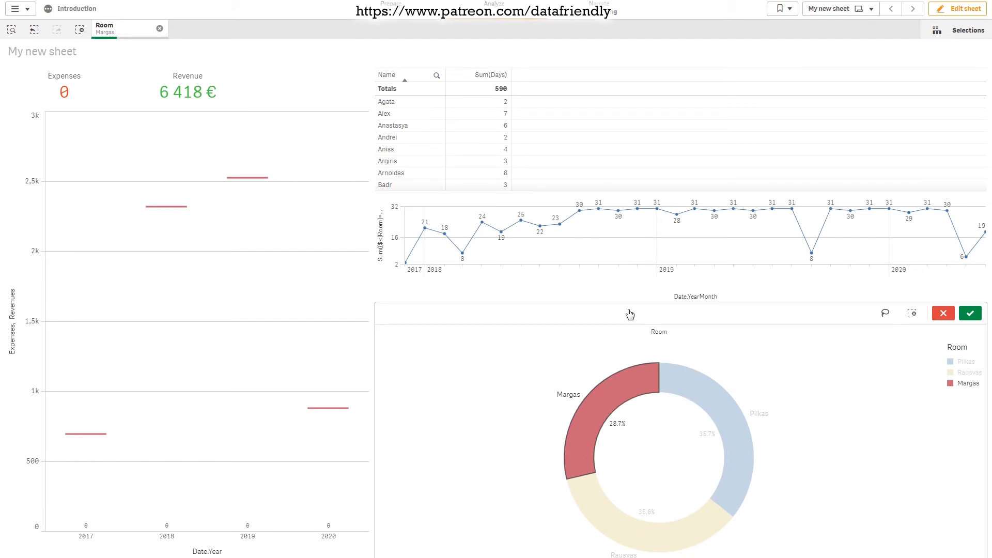
mouse_move(515, 228)
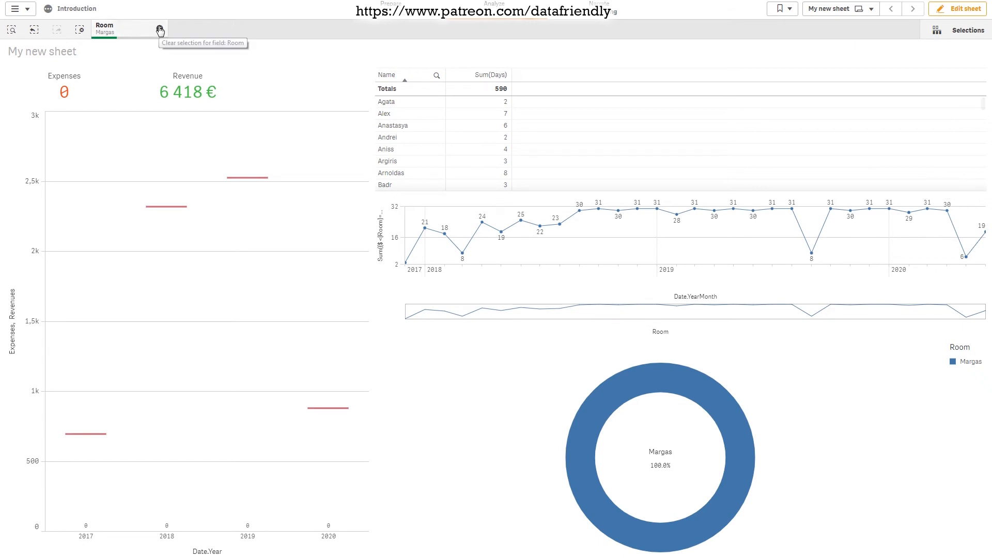
click(957, 8)
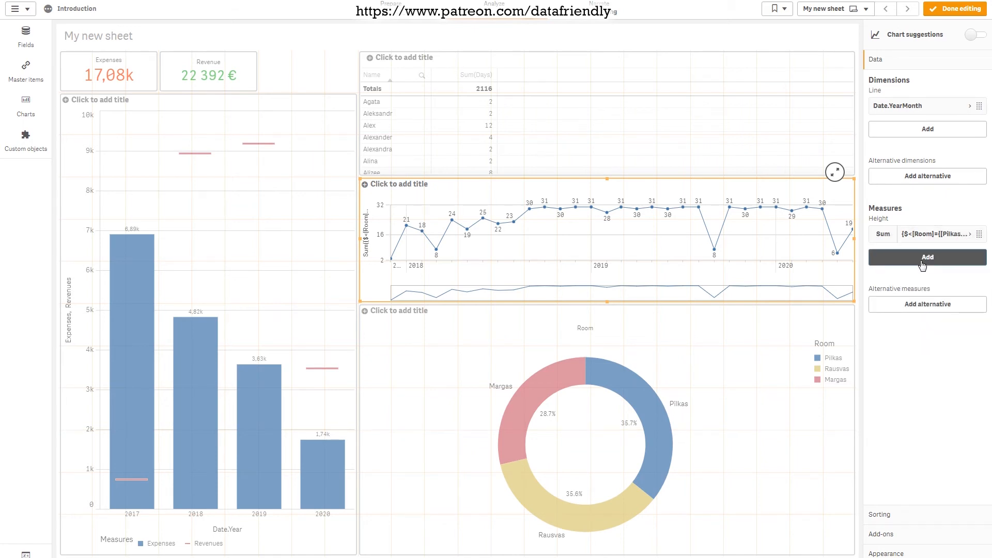
Step: Add a second measure Sum({$<[Room]={[Rausvas]}>}Days) to the line chart
click(926, 257)
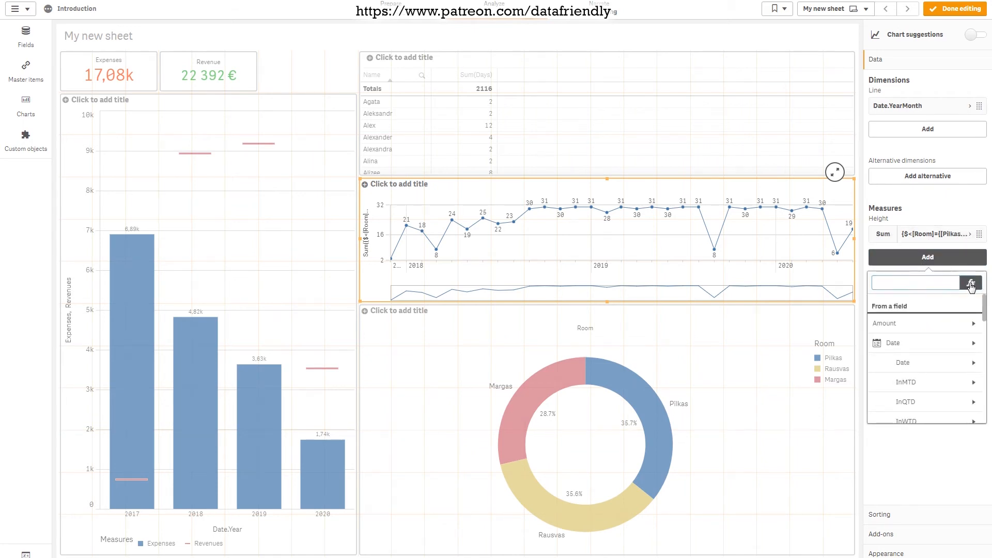
click(971, 284)
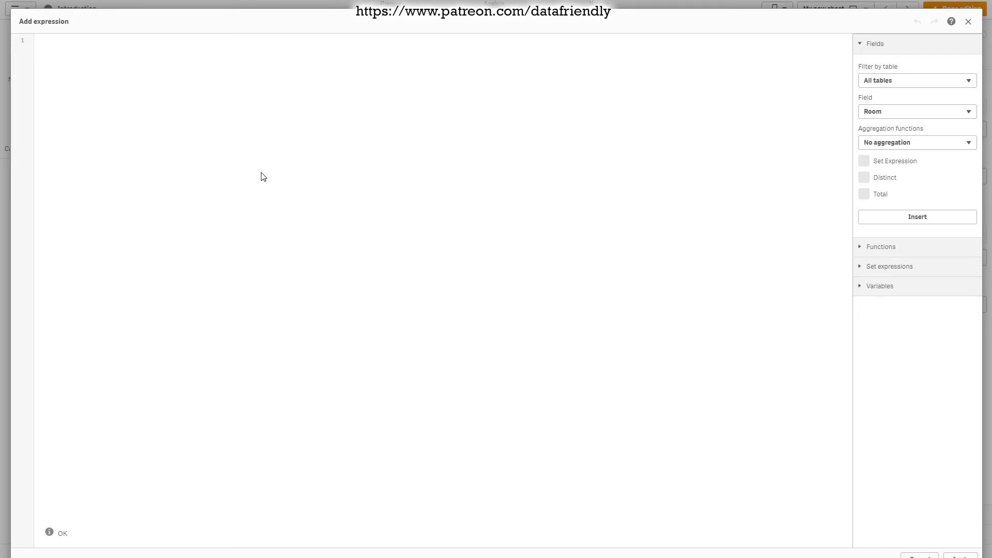
text(Sum({$<[Room]={[Pilkas]}>}Days))
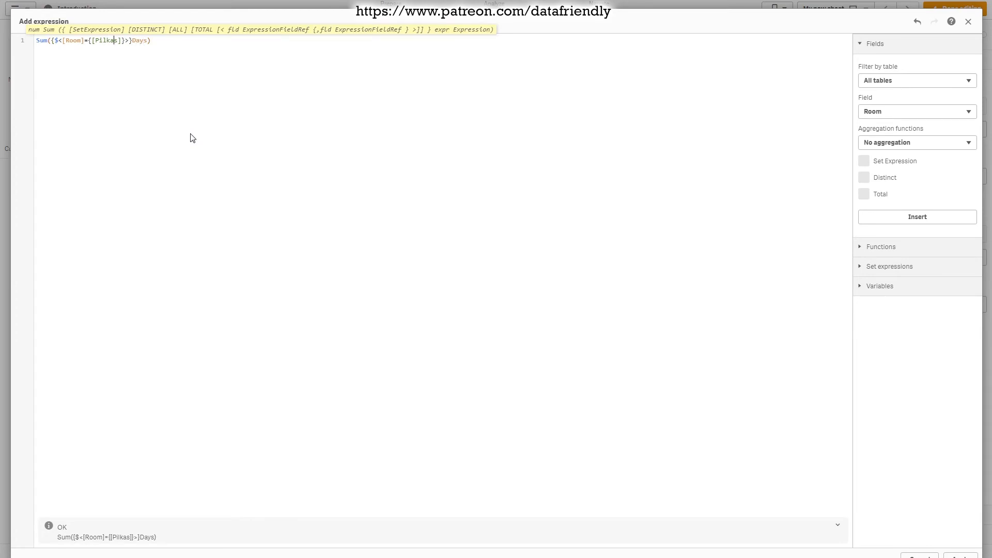
key(Backspace)
text(R)
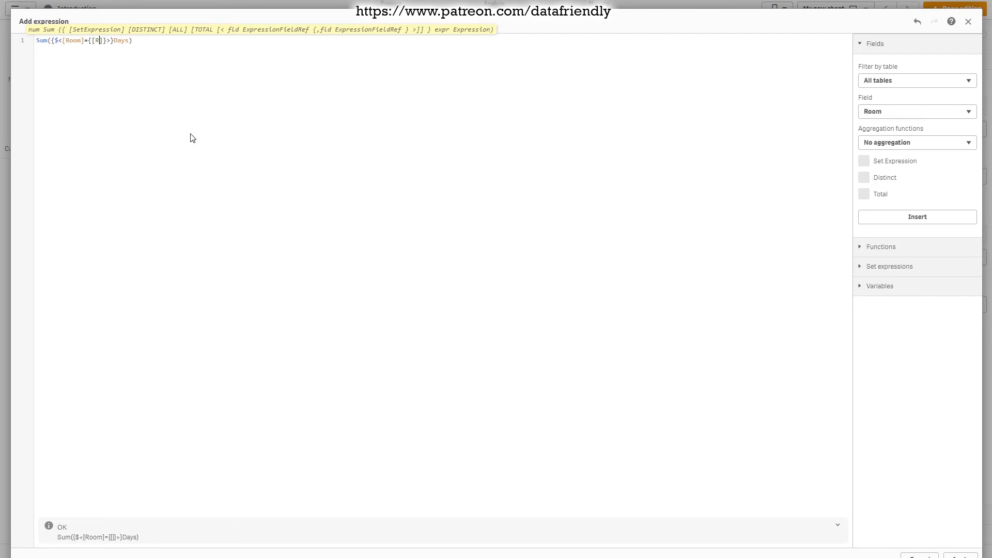
text(ausvas)
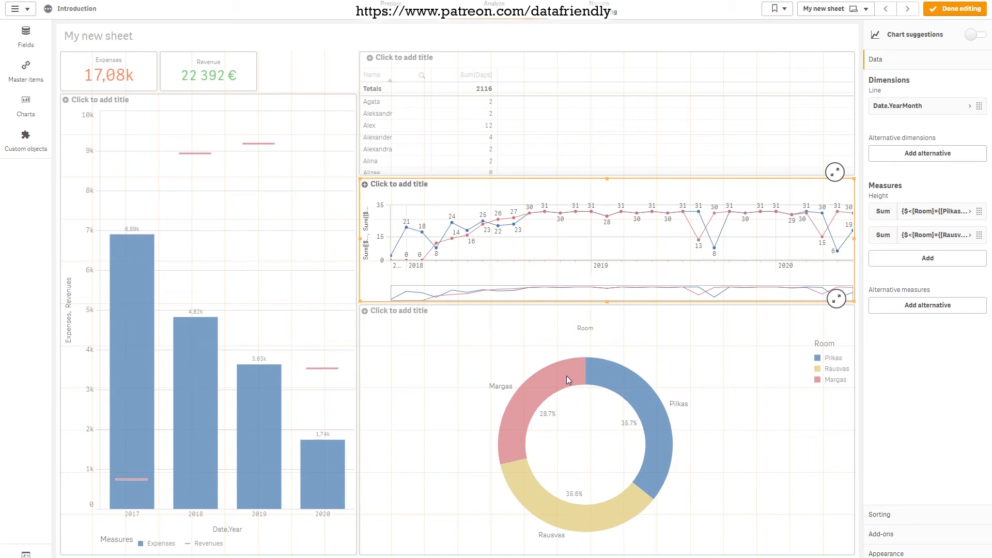
Step: Add a third measure for room Margas and leave edit mode showing three room lines
click(926, 258)
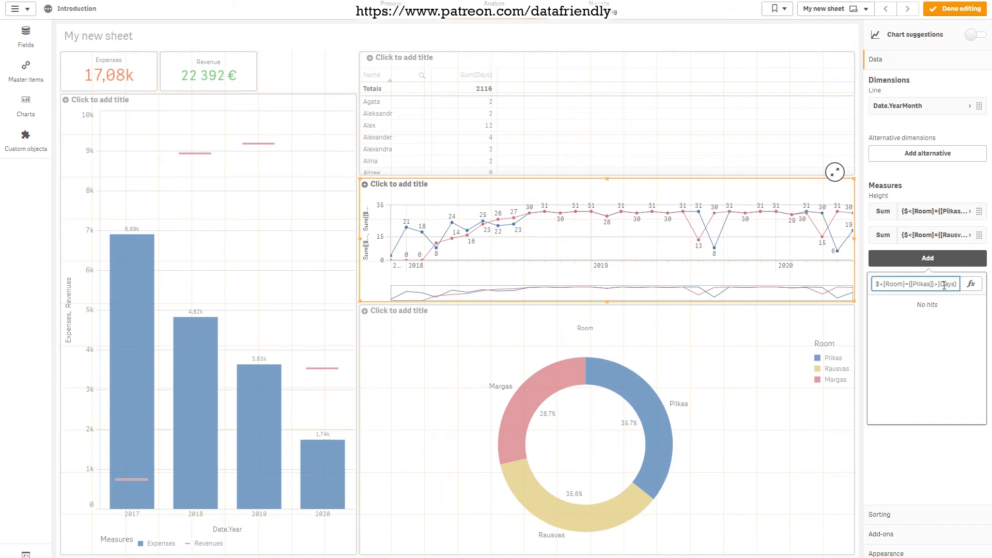
double_click(921, 283)
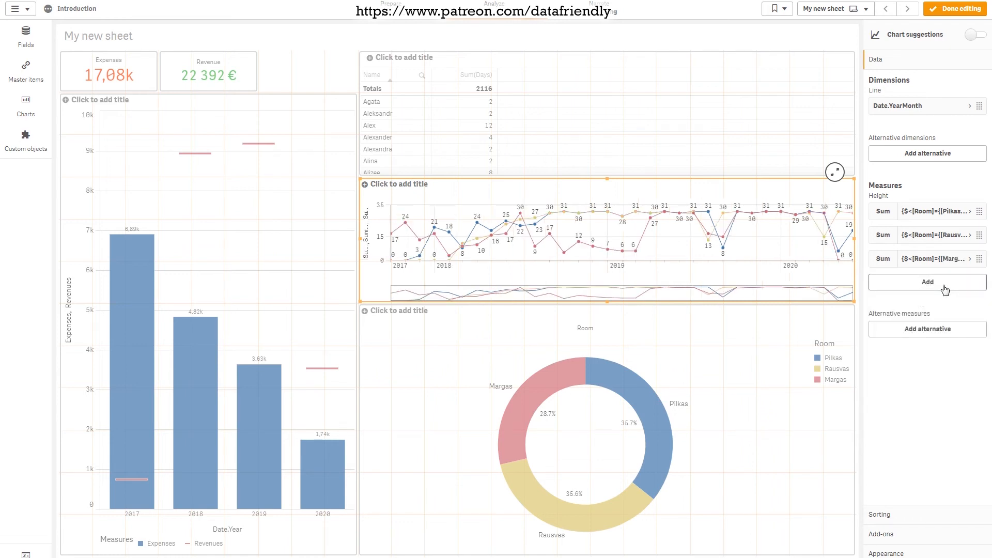
mouse_move(576, 194)
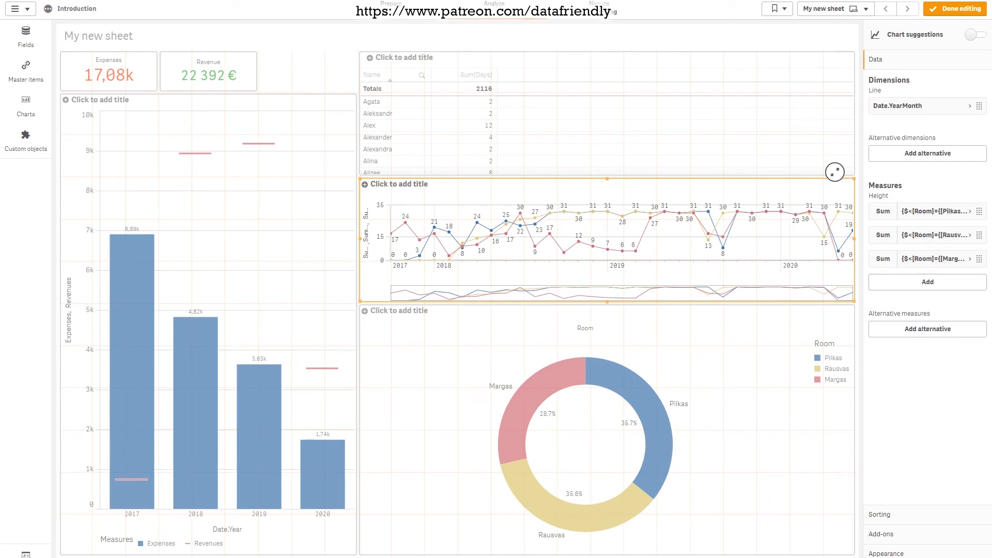
click(954, 9)
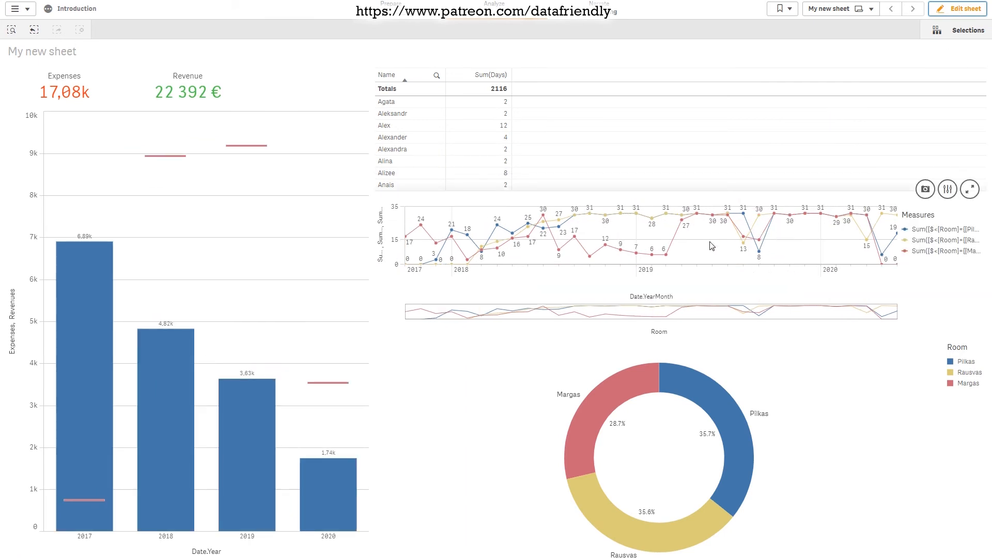
mouse_move(925, 282)
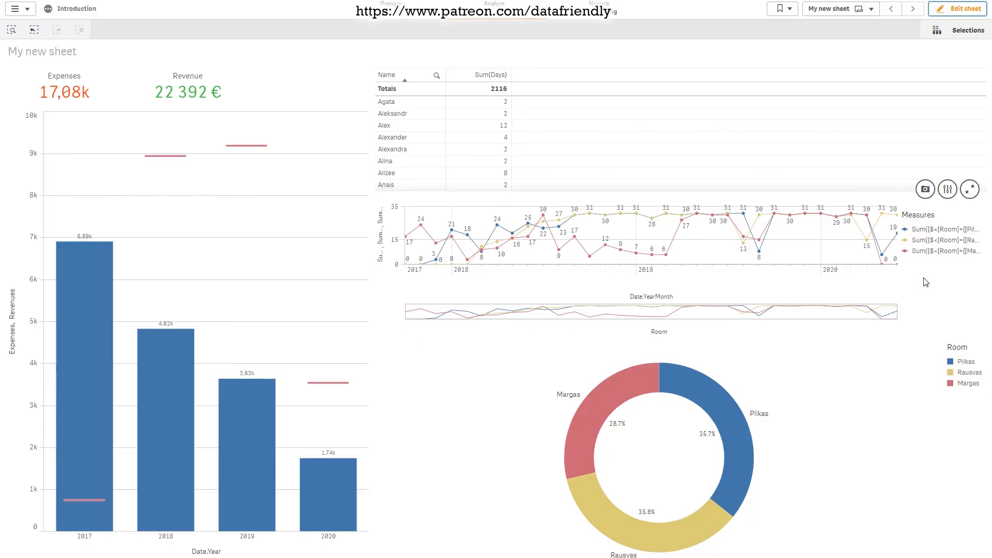